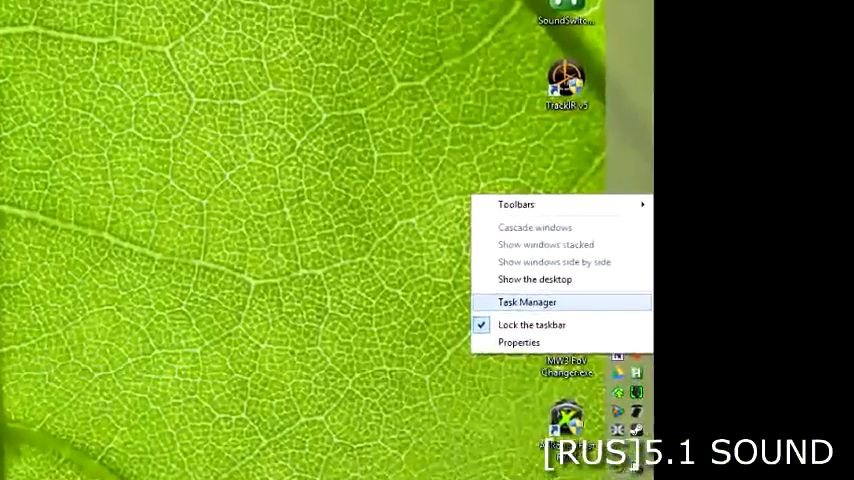
Step: Launch Task Manager from the taskbar context menu to view running processes
{"action": "left_click", "coordinate": [528, 302]}
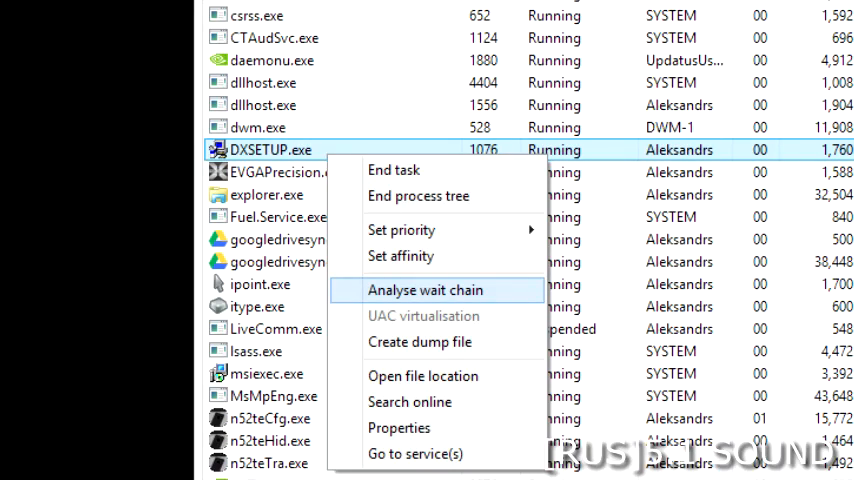
Step: Run Analyse wait chain on DXSETUP.exe to reveal it is waiting on vcredist_x64.exe
{"action": "left_click", "coordinate": [424, 290]}
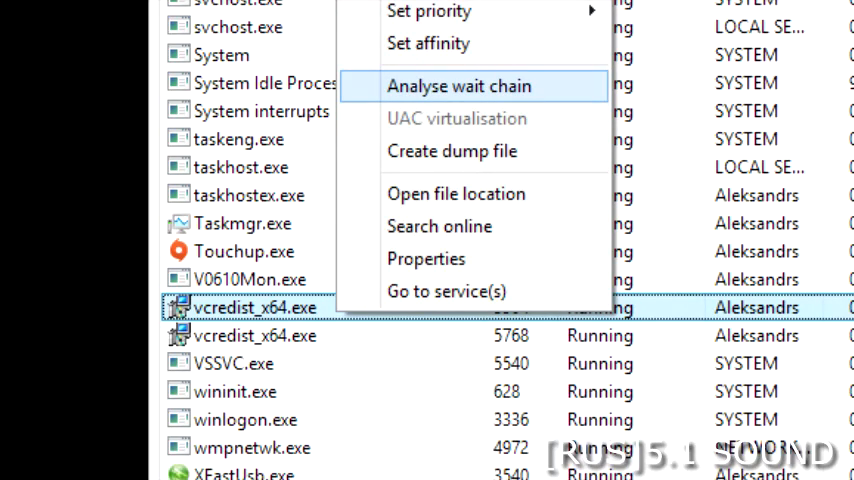
Step: Analyse vcredist_x64.exe's wait chain and end the blocking dllhost.exe process
{"action": "left_click", "coordinate": [460, 84]}
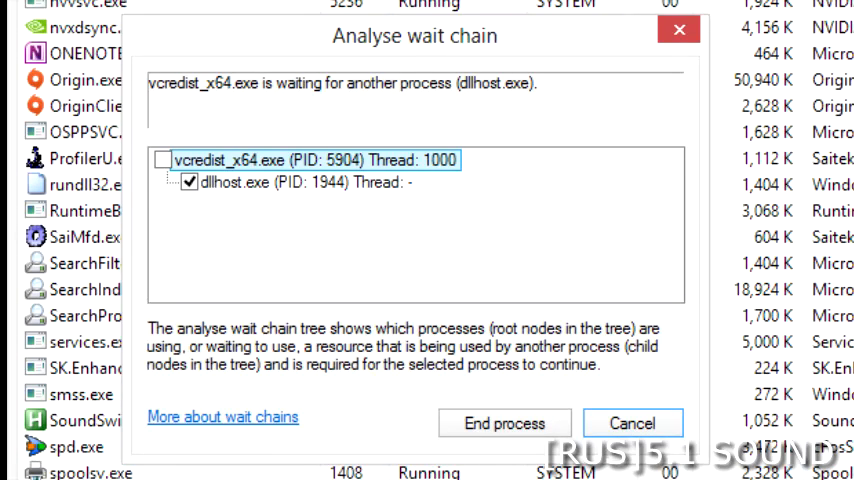
{"action": "left_click", "coordinate": [504, 422]}
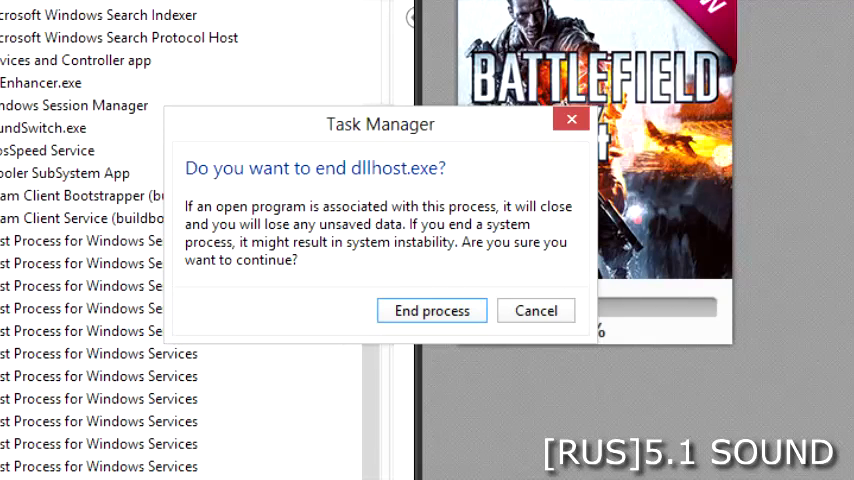